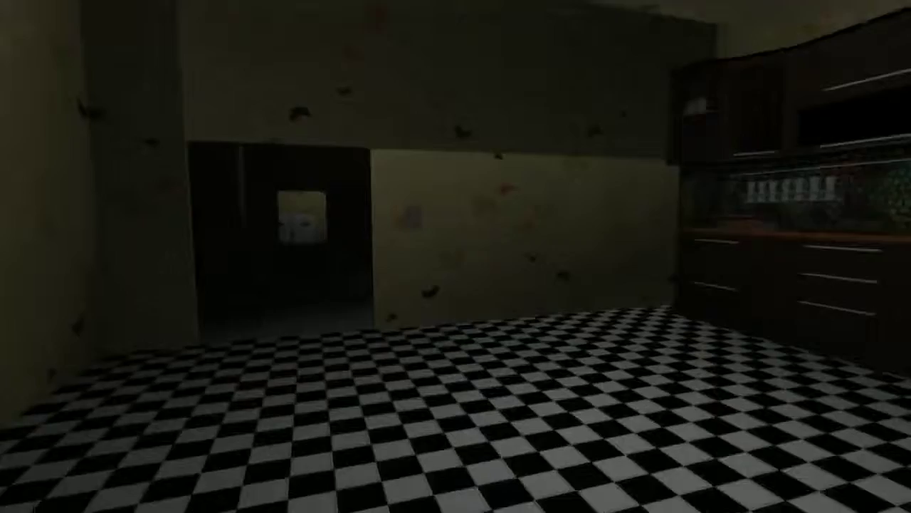
mouse_move(456, 256)
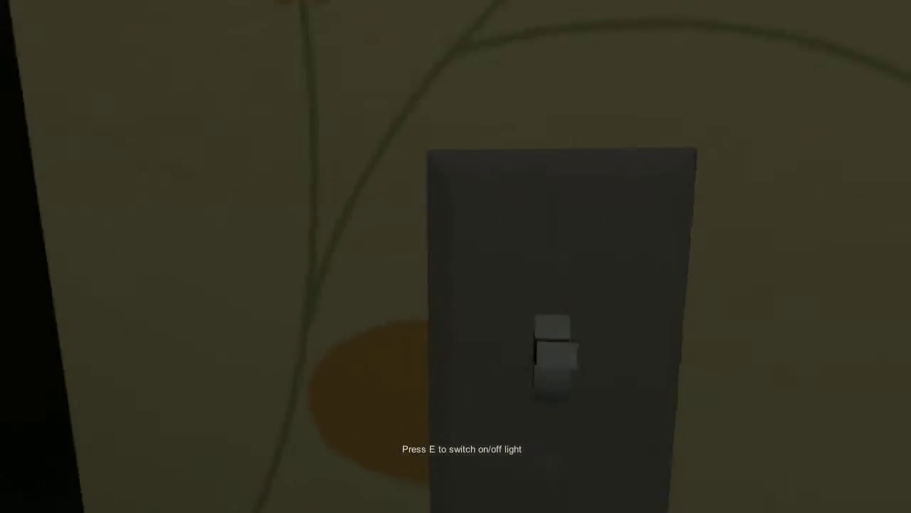
key(e)
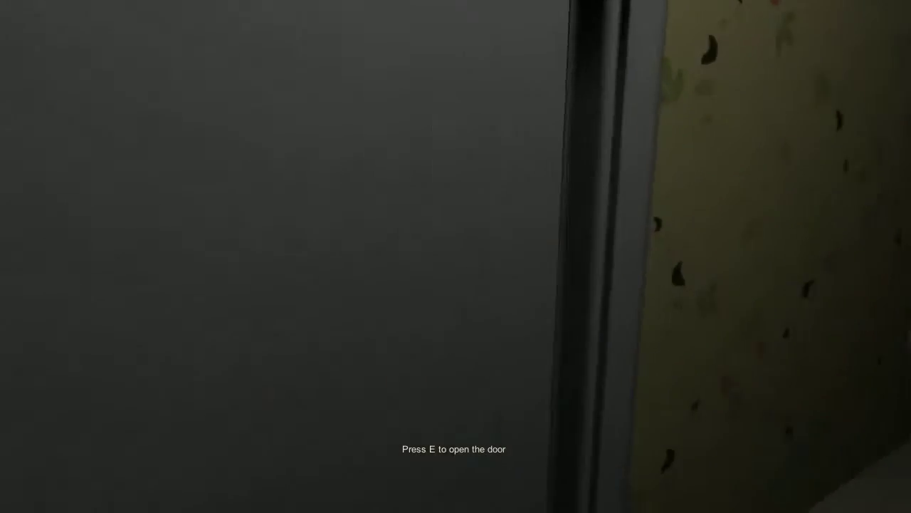
key(e)
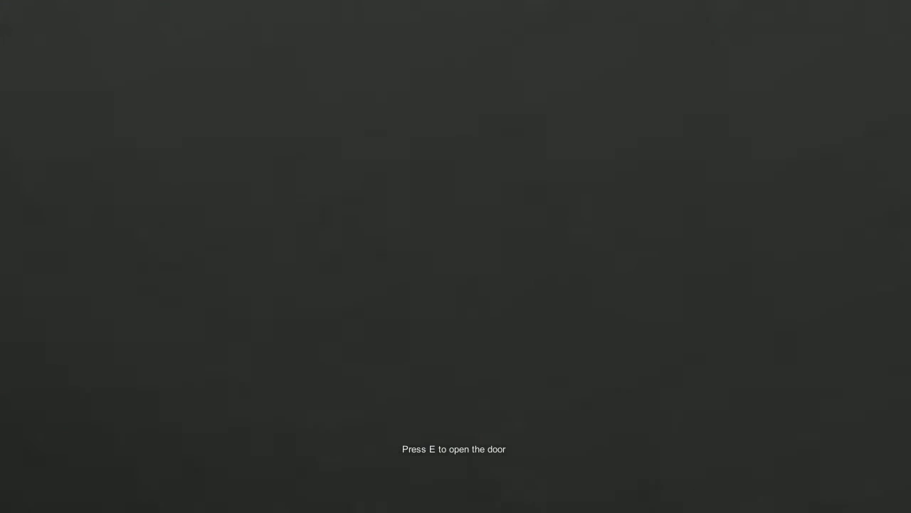
key(e)
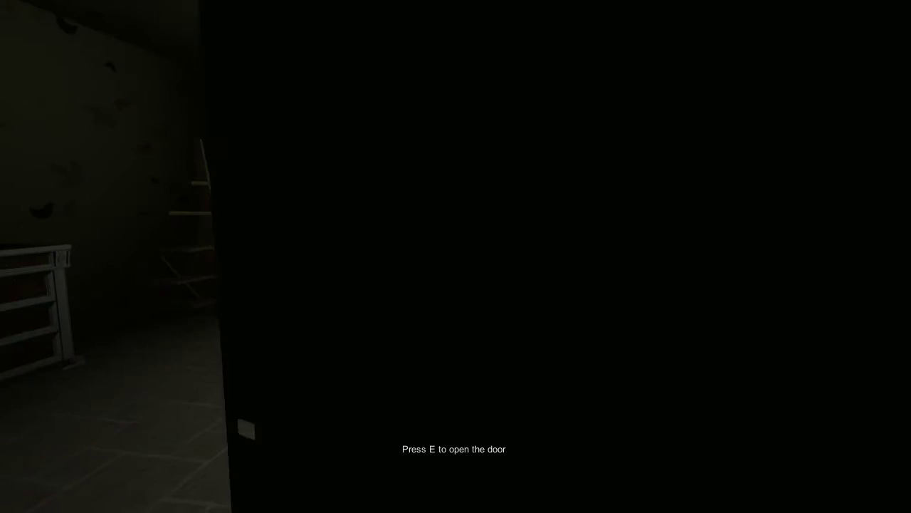
key(e)
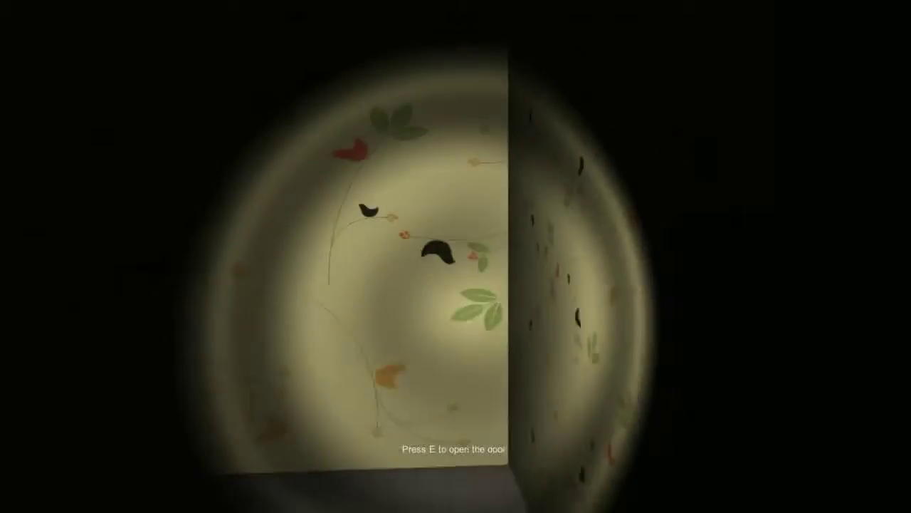
key(e)
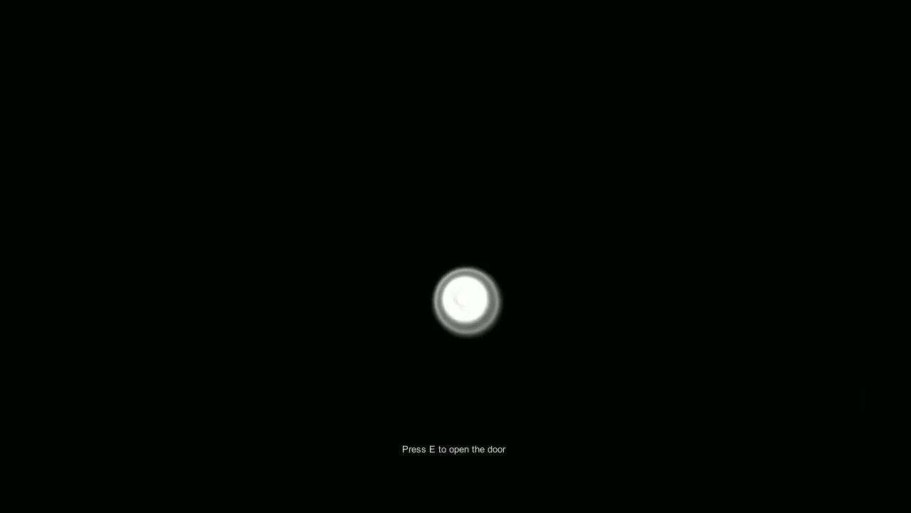
key(e)
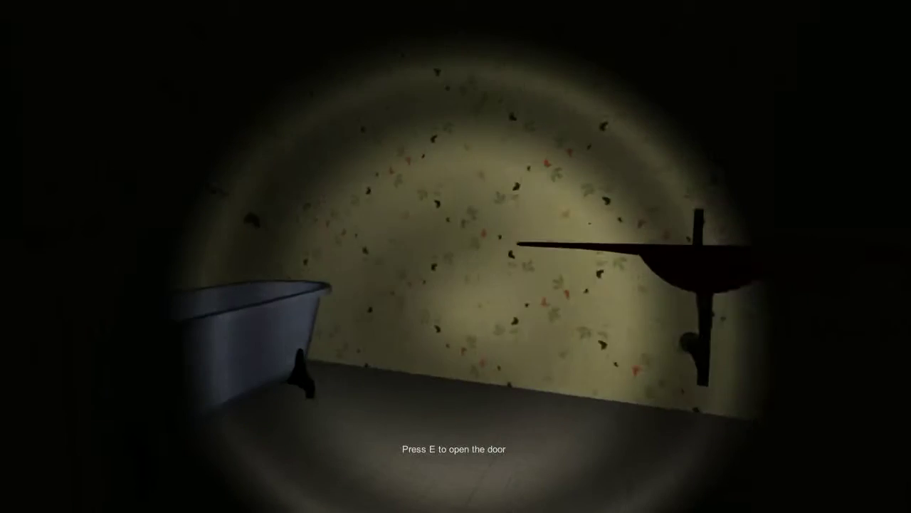
key(e)
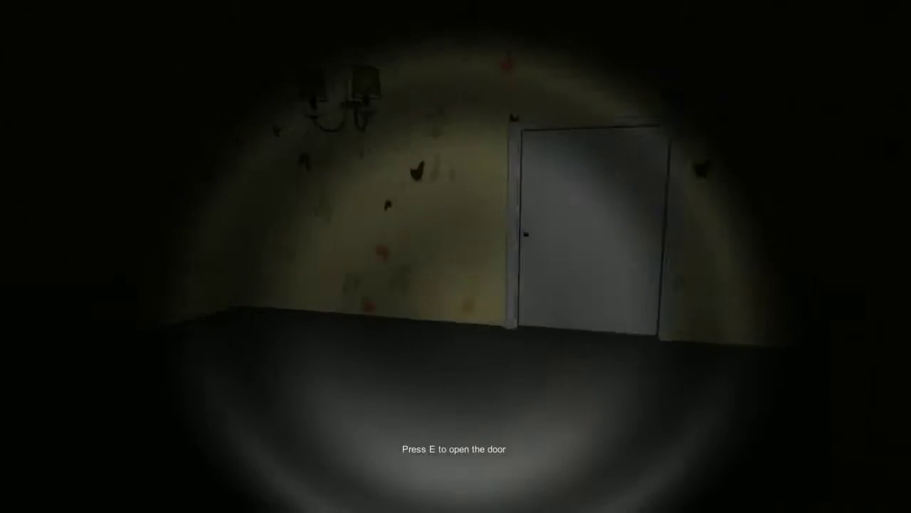
key(e)
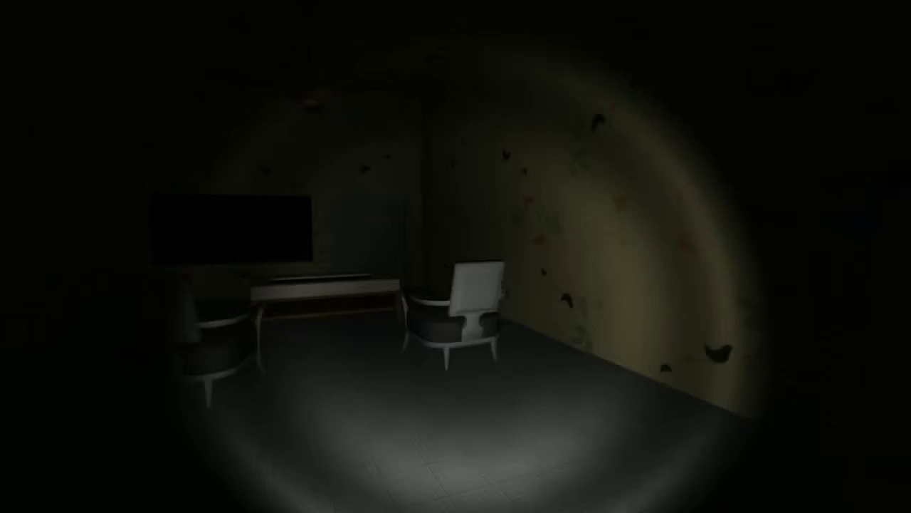
mouse_move(455, 256)
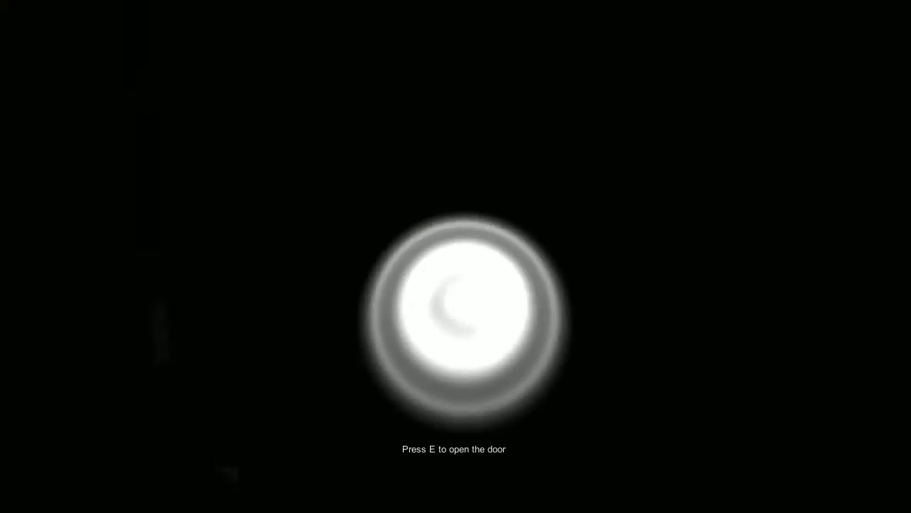
key(e)
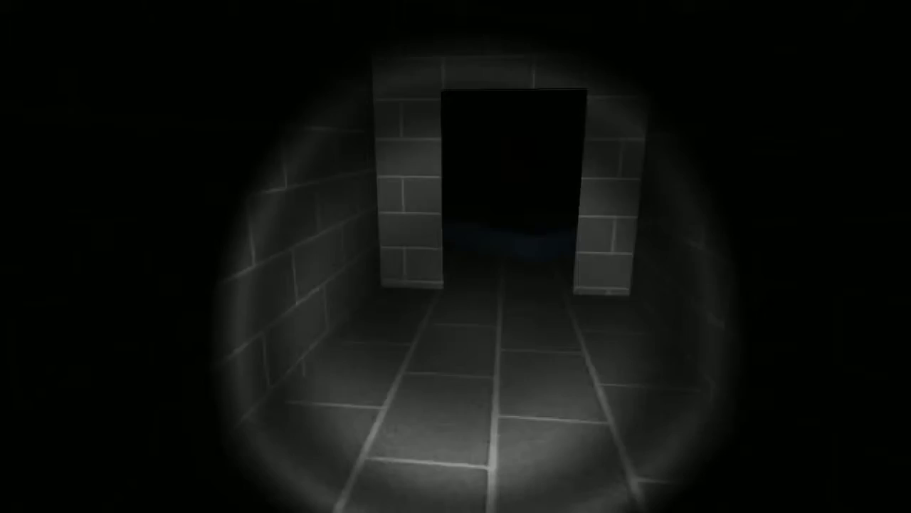
mouse_move(455, 256)
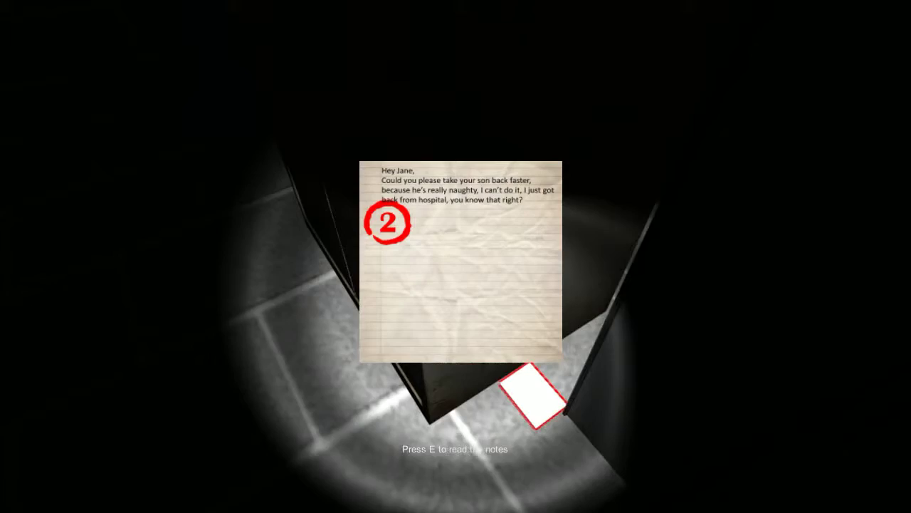
key(e)
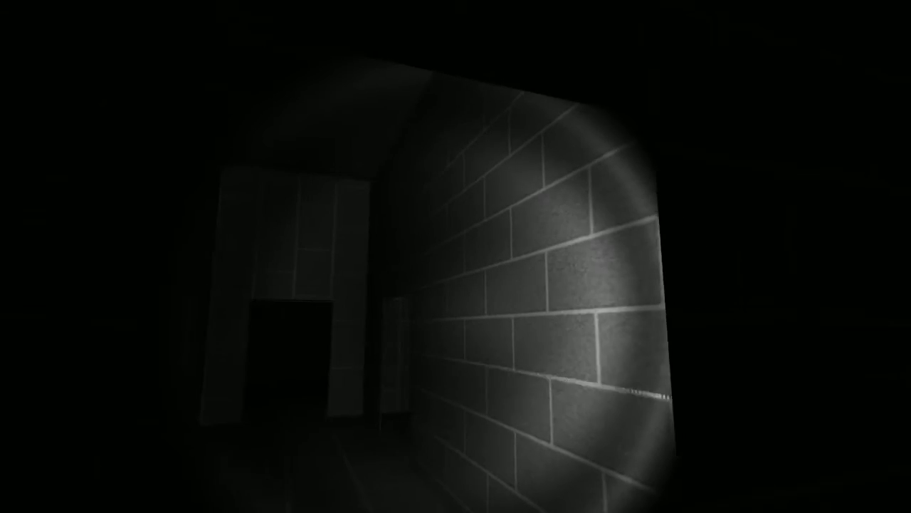
mouse_move(455, 256)
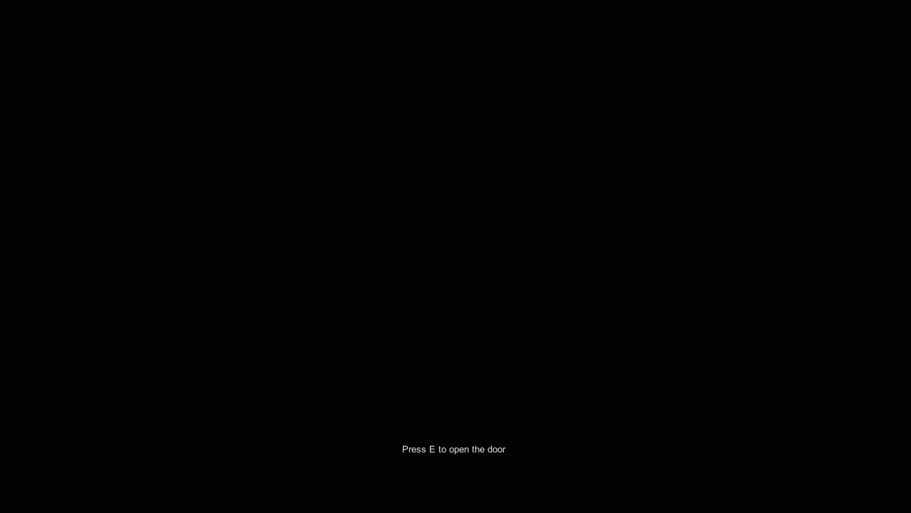
key(e)
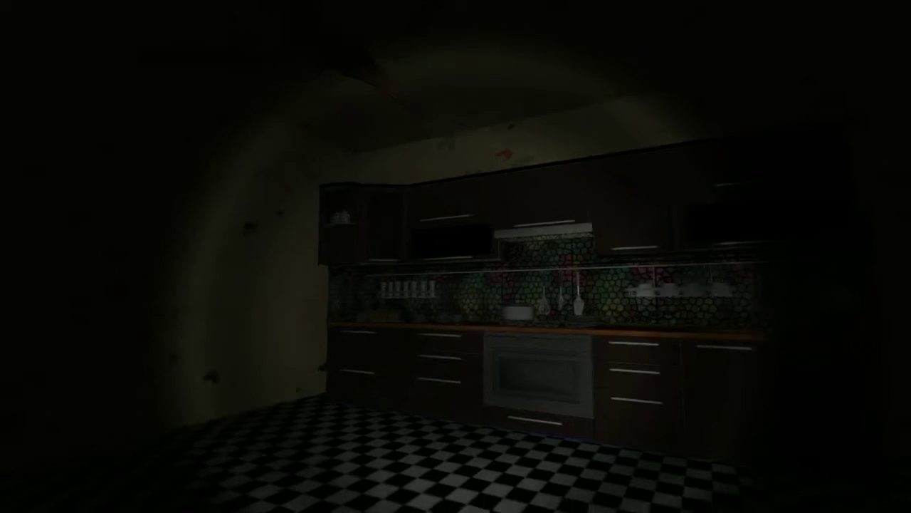
mouse_move(284, 257)
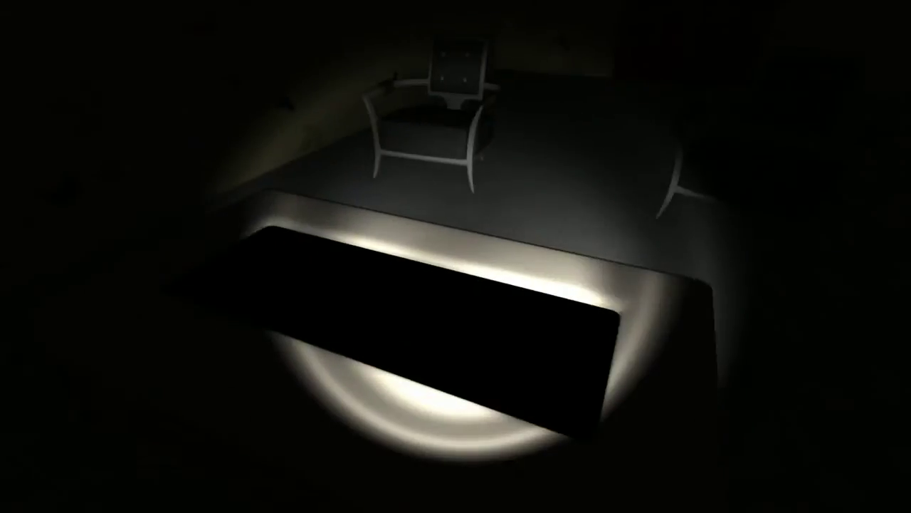
mouse_move(455, 256)
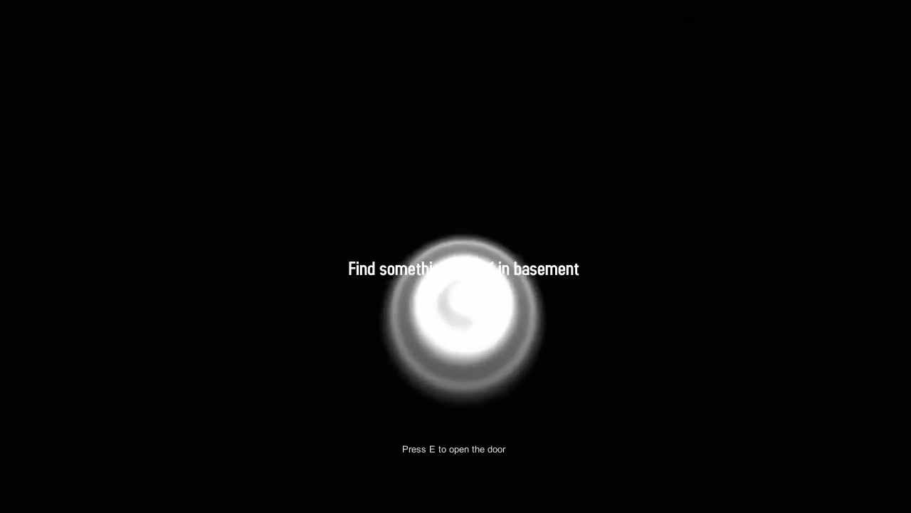
key(e)
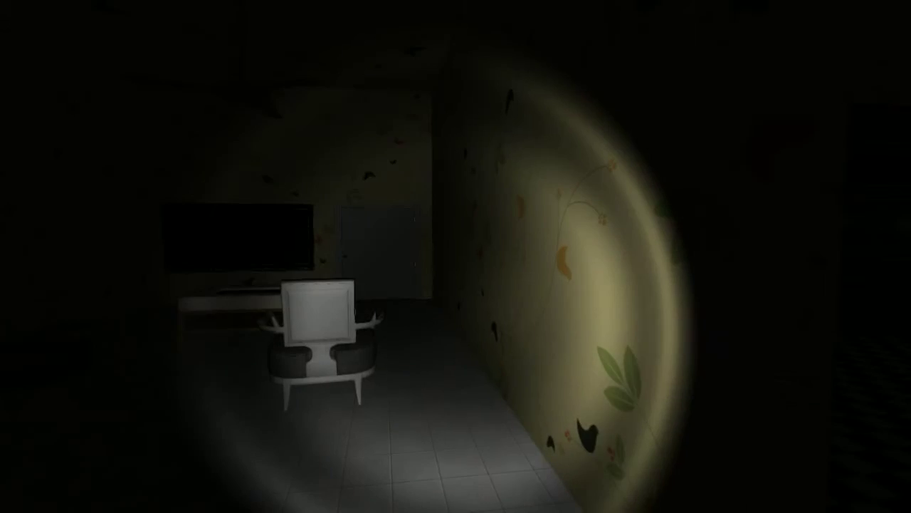
mouse_move(456, 256)
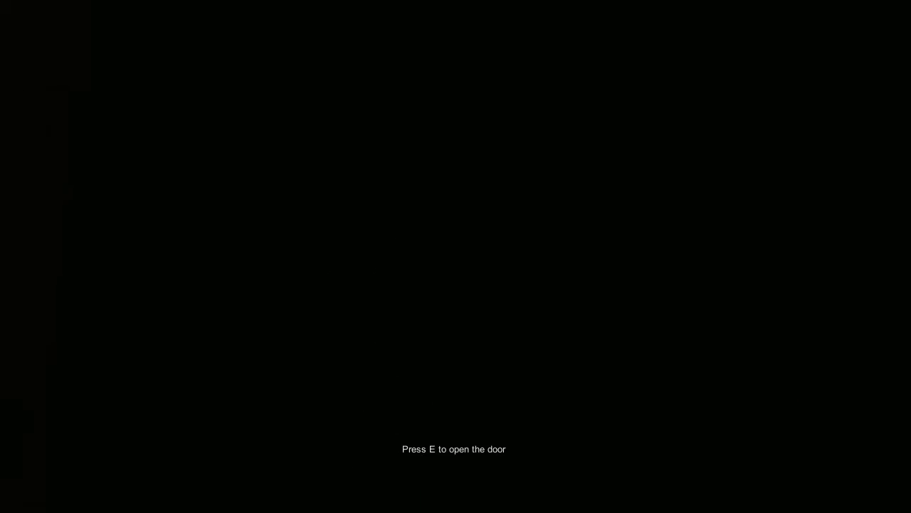
key(e)
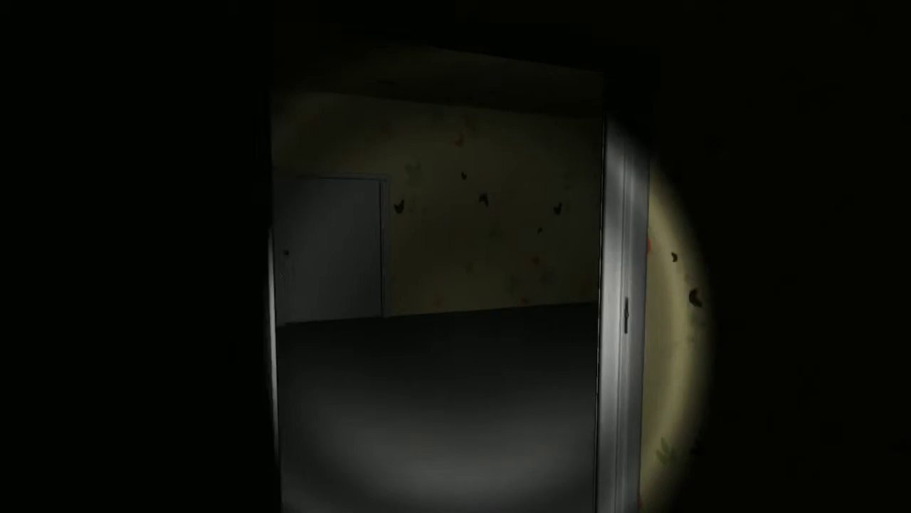